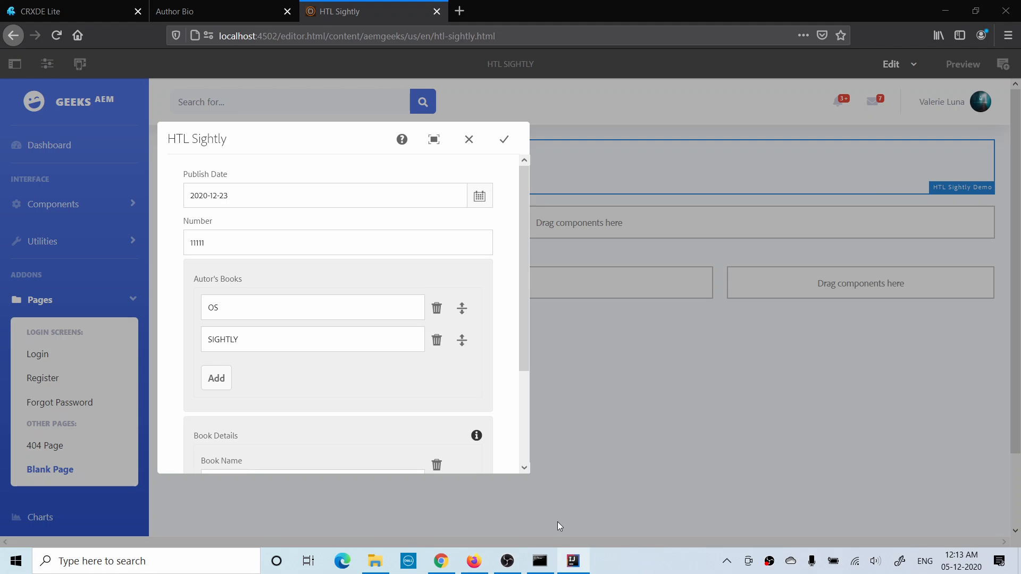
Confirm the dialog's Number field holds 11111, then switch to IntelliJ IDEA
{"action": "left_click", "coordinate": [325, 243]}
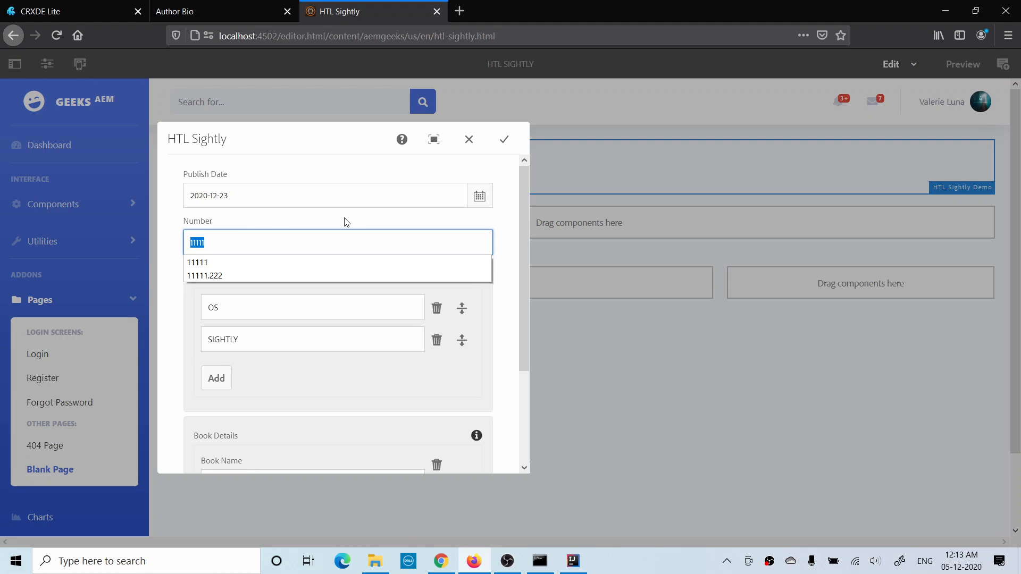
{"action": "mouse_move", "coordinate": [650, 310]}
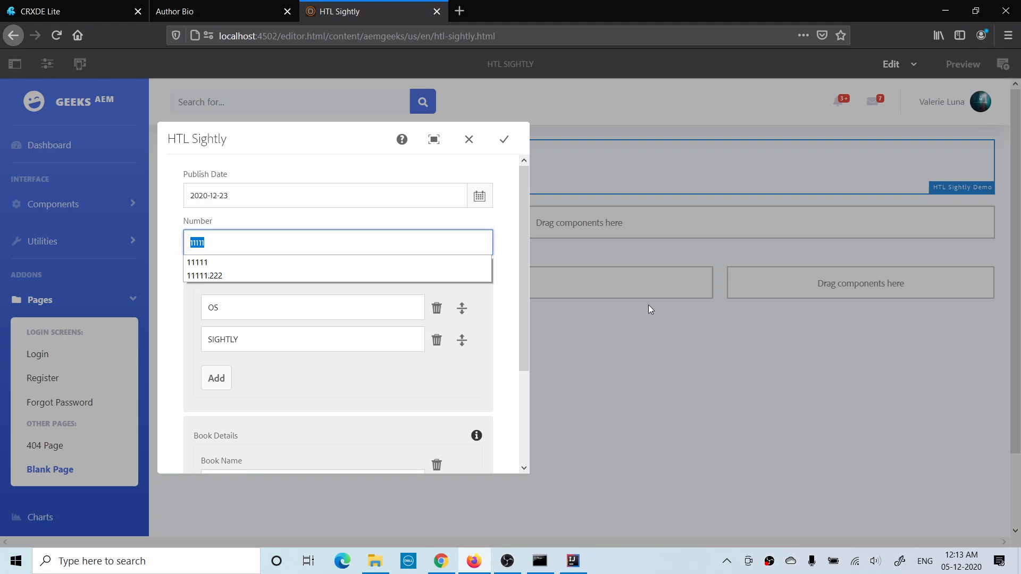
{"action": "left_click", "coordinate": [571, 560]}
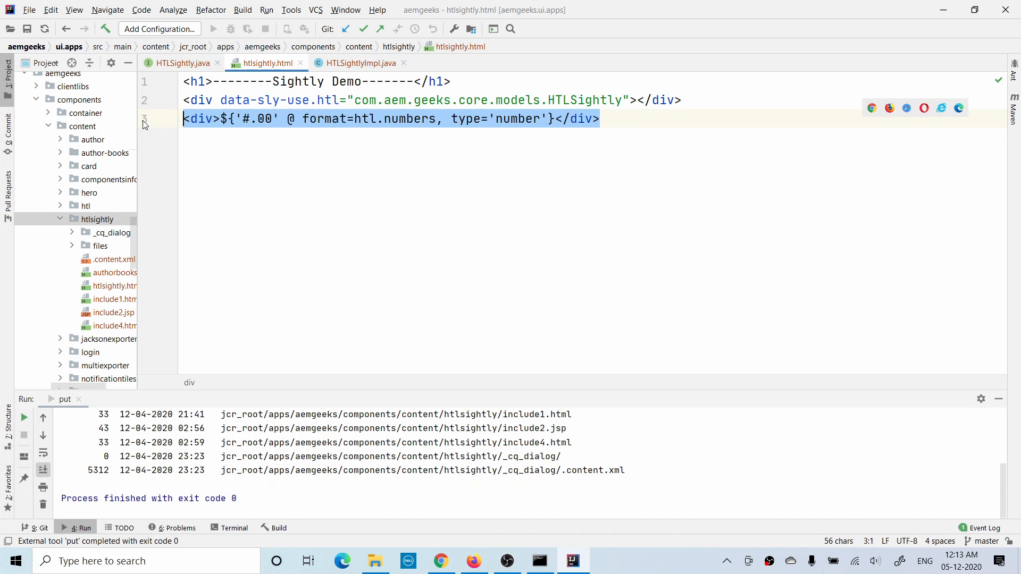
{"action": "left_click", "coordinate": [266, 119]}
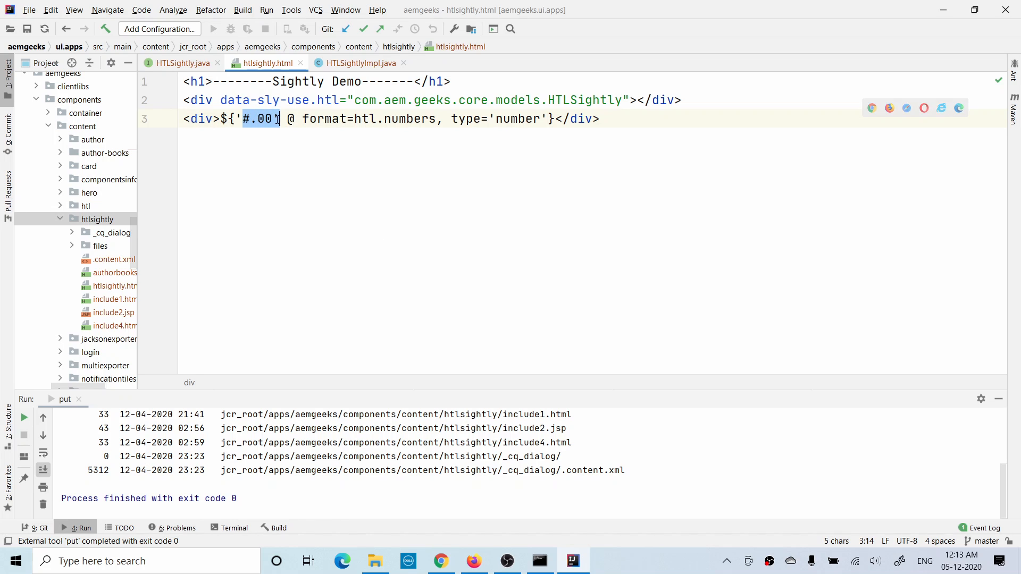
{"action": "key", "text": "Backspace"}
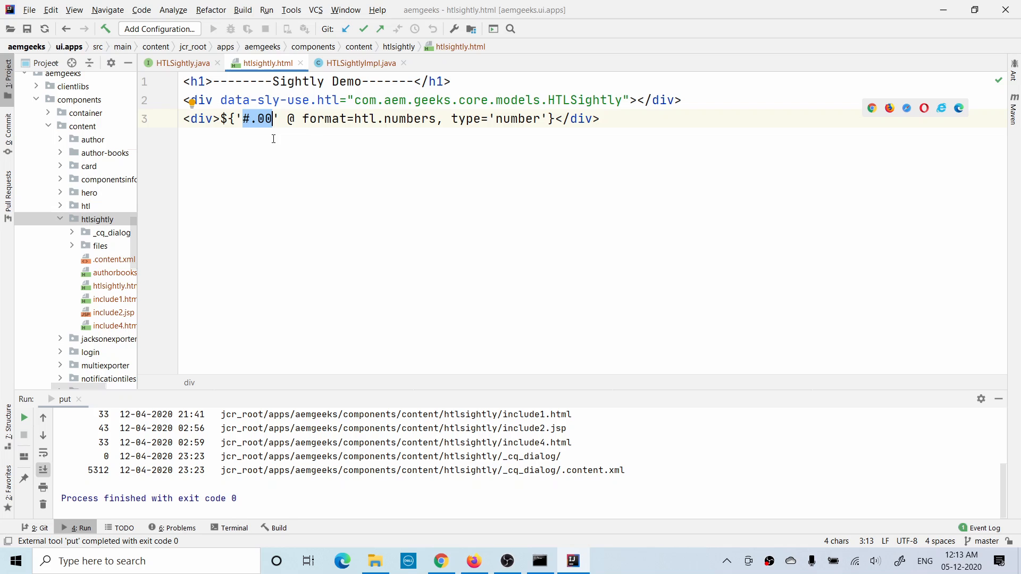
{"action": "double_click", "coordinate": [324, 119]}
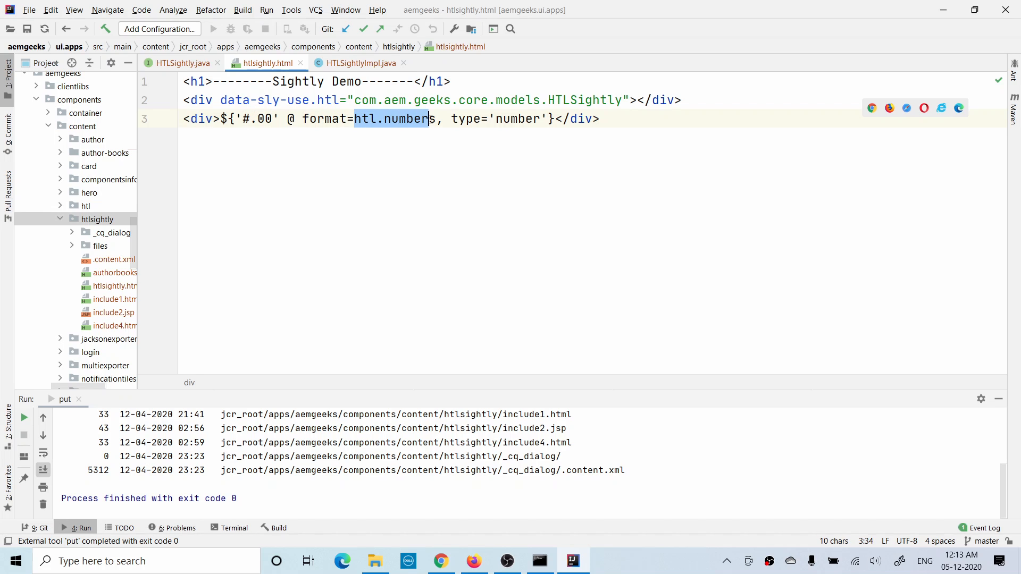
{"action": "type", "text": "s"}
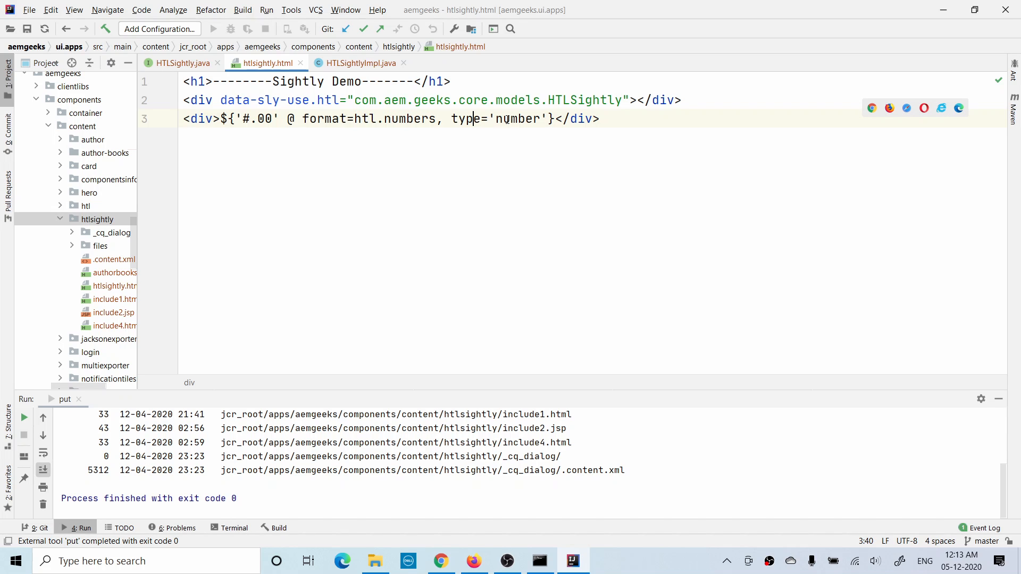
{"action": "double_click", "coordinate": [518, 119]}
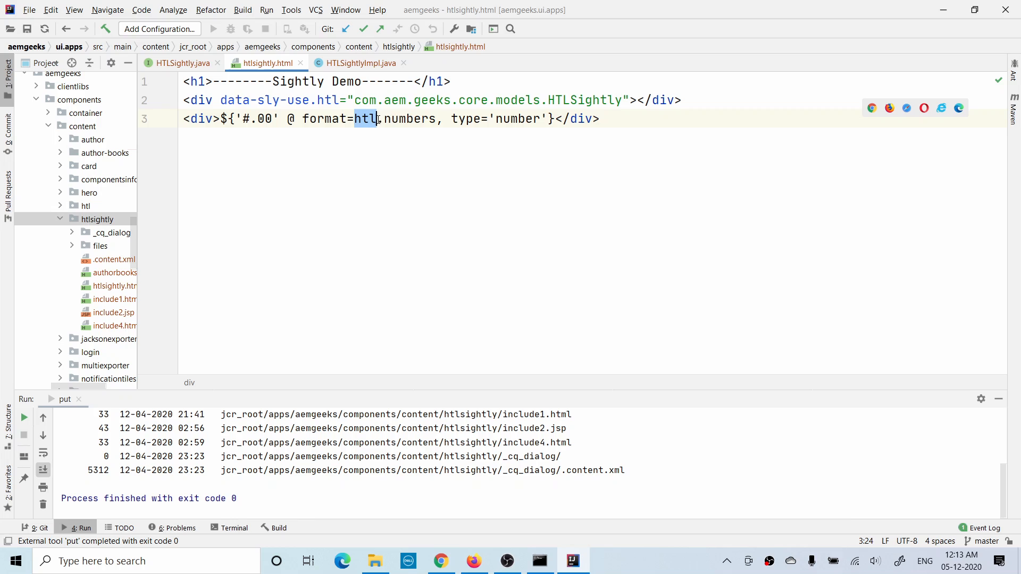
{"action": "type", "text": ".numbers"}
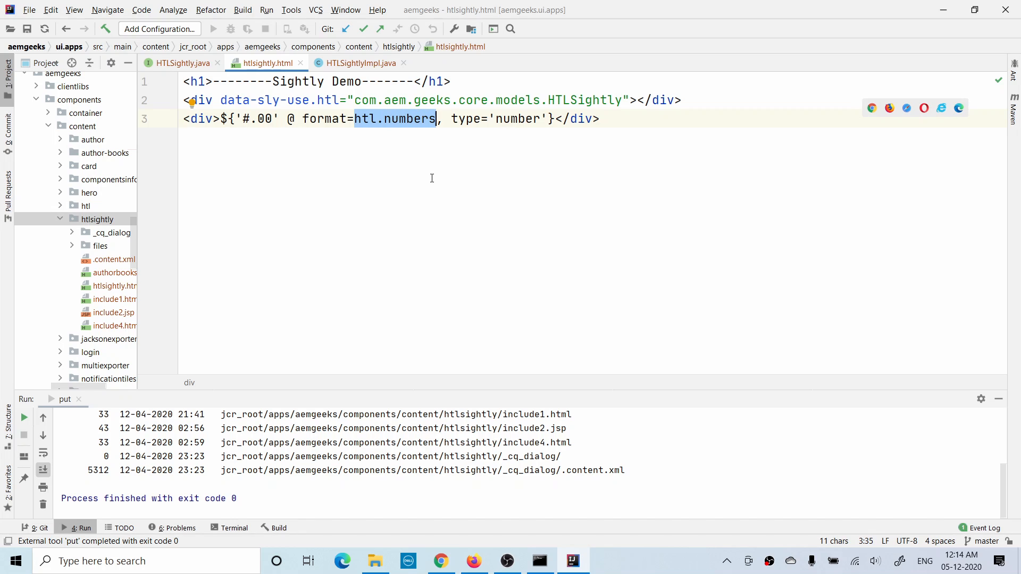
{"action": "left_click", "coordinate": [486, 119]}
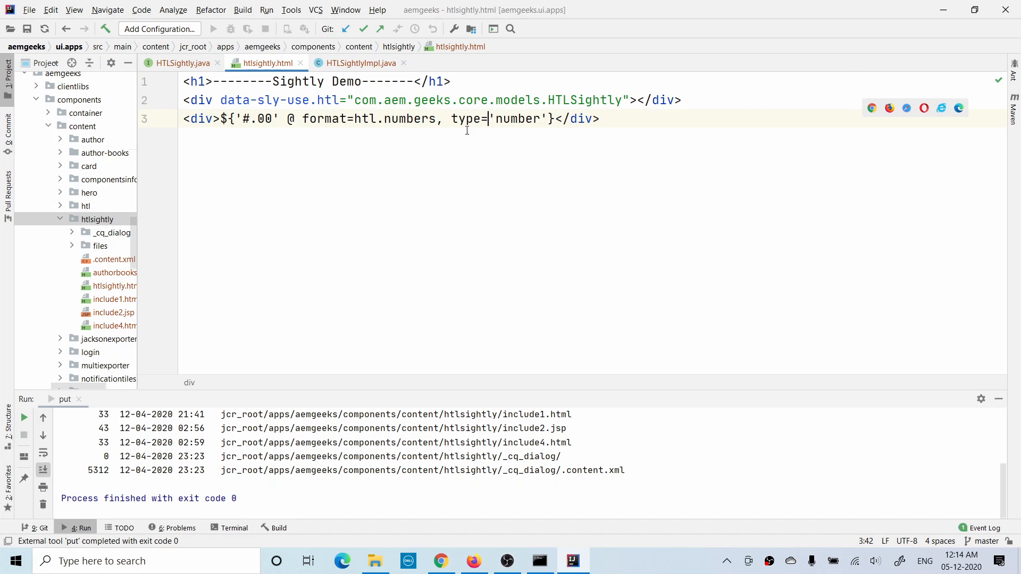
{"action": "left_click_drag", "start_coordinate": [451, 118], "coordinate": [544, 118]}
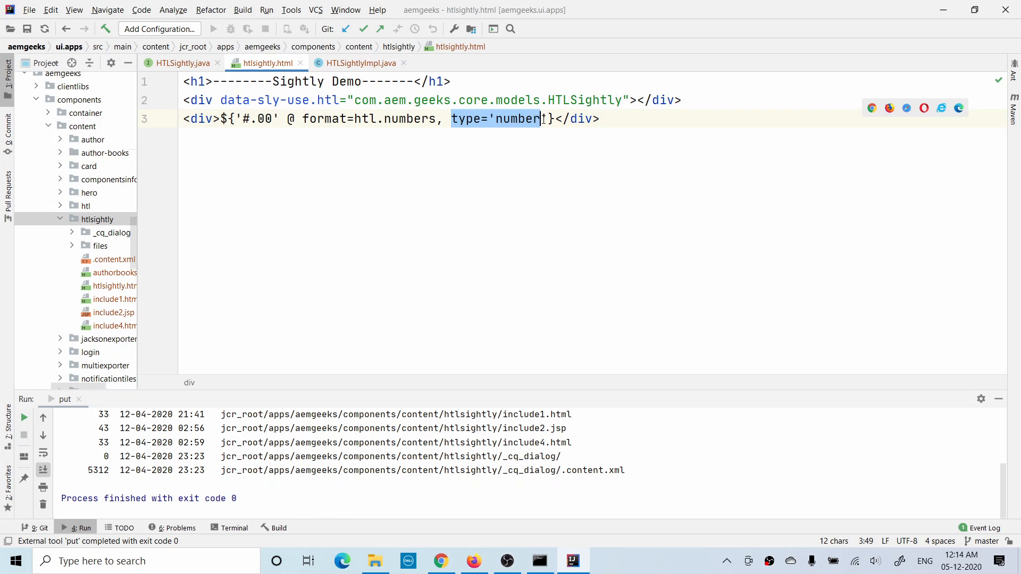
{"action": "type", "text": "'"}
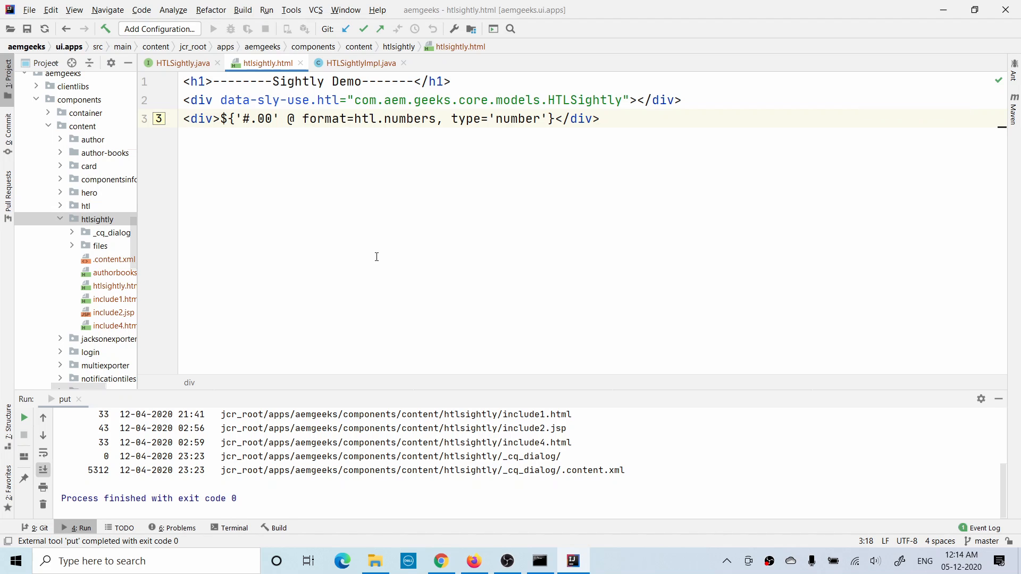
{"action": "mouse_move", "coordinate": [452, 316]}
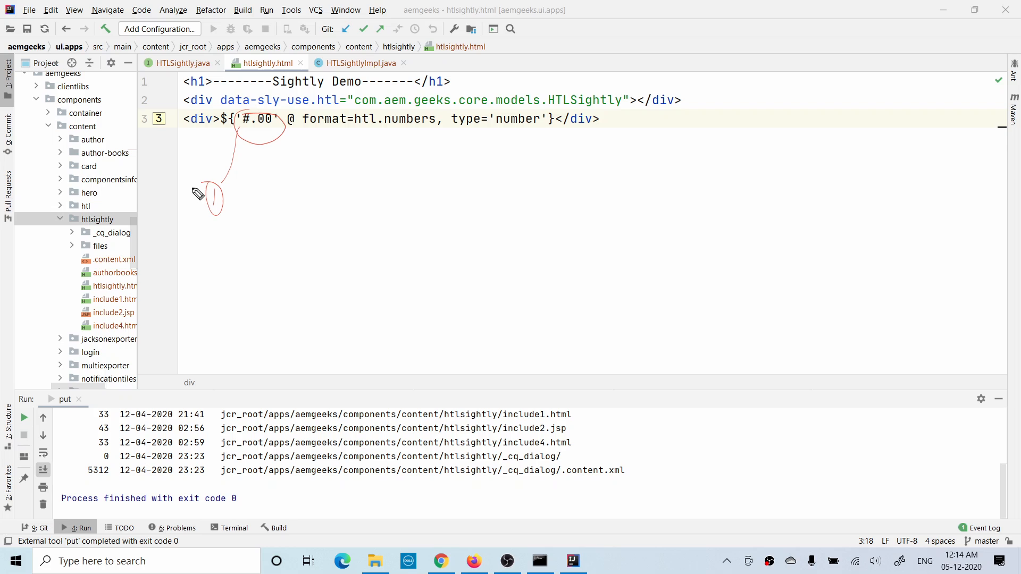
{"action": "mouse_move", "coordinate": [267, 131]}
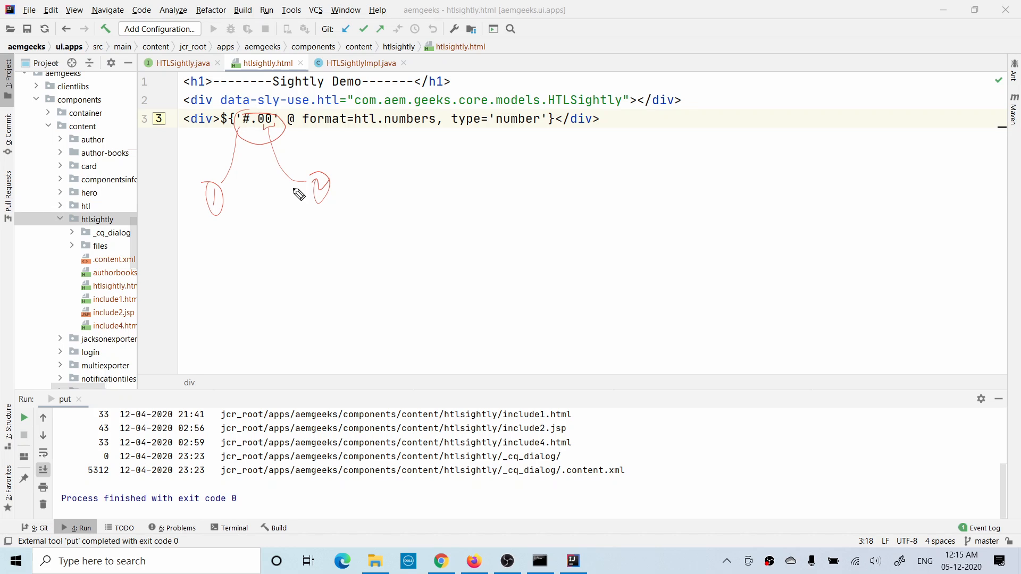
{"action": "mouse_move", "coordinate": [369, 281]}
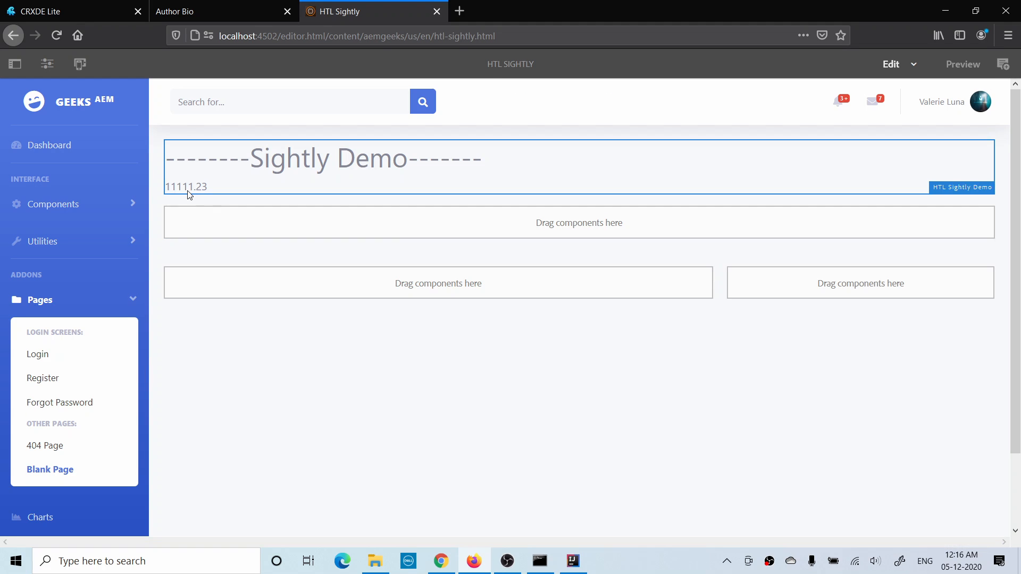
{"action": "mouse_move", "coordinate": [188, 192]}
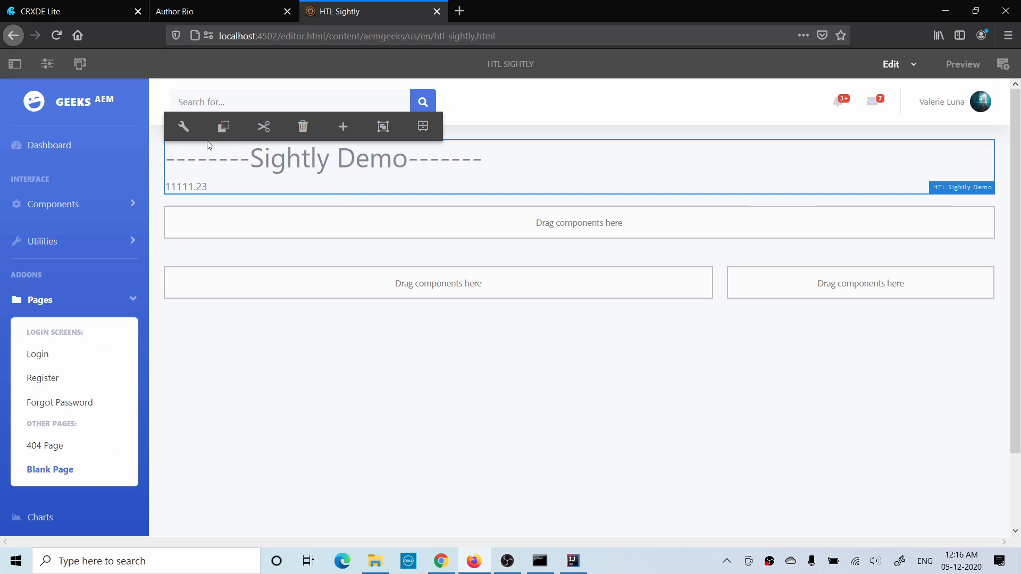
Enter 123.3456 as the demo component's Number and confirm the dialog
{"action": "left_click", "coordinate": [183, 126]}
{"action": "type", "text": "1"}
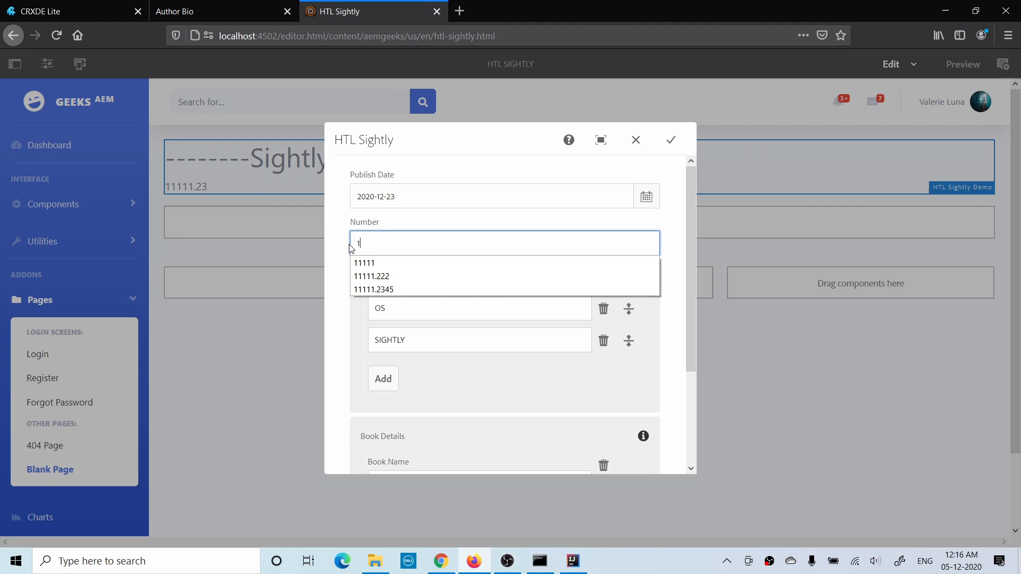
{"action": "type", "text": "23."}
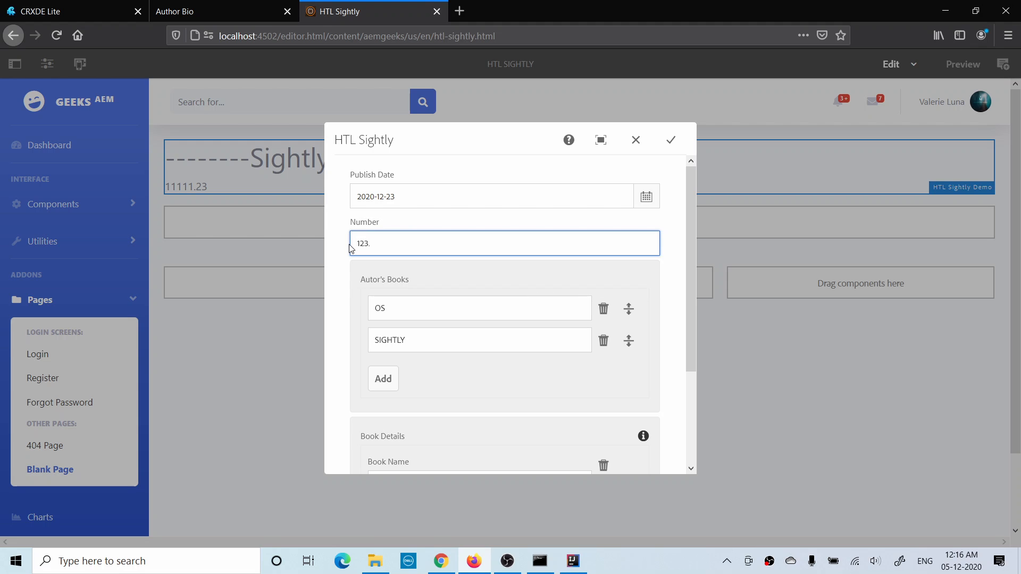
{"action": "type", "text": "3456"}
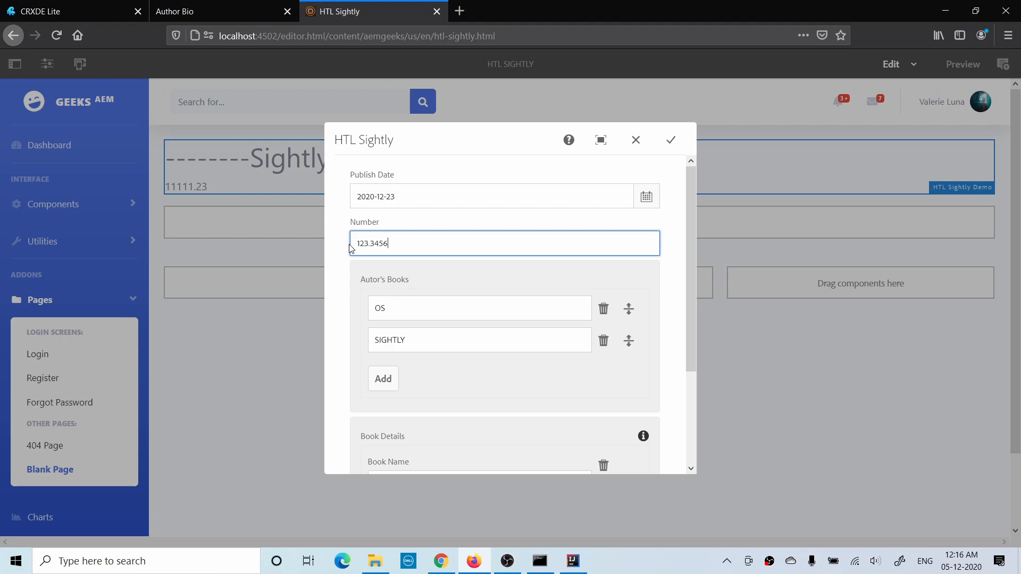
{"action": "mouse_move", "coordinate": [721, 164]}
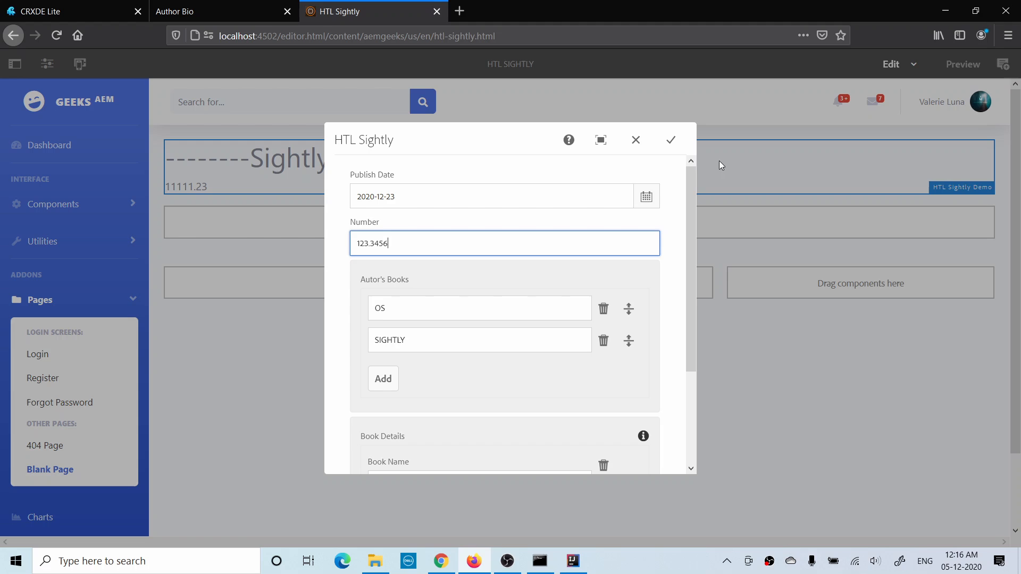
{"action": "left_click", "coordinate": [670, 140]}
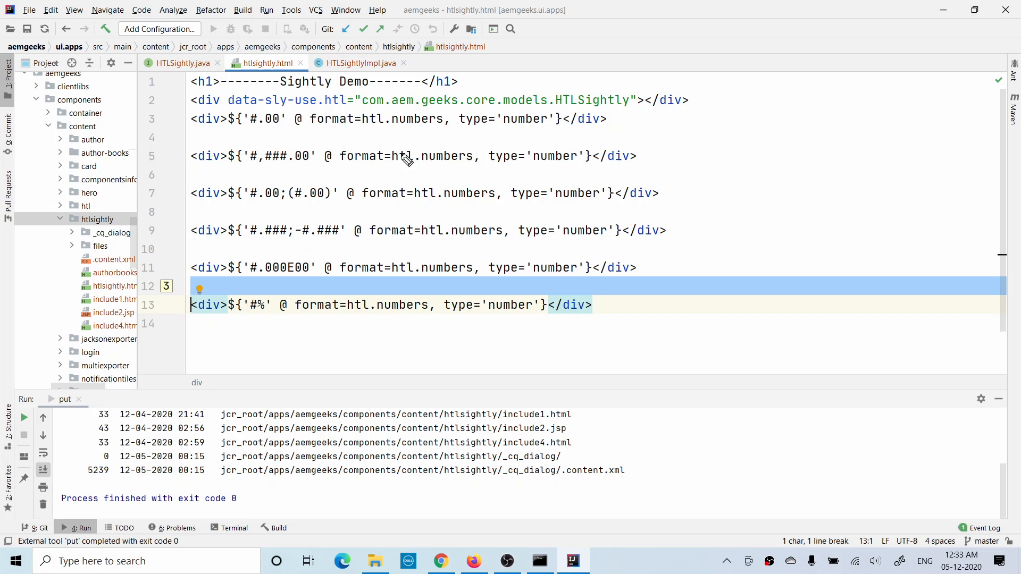
{"action": "mouse_move", "coordinate": [449, 160]}
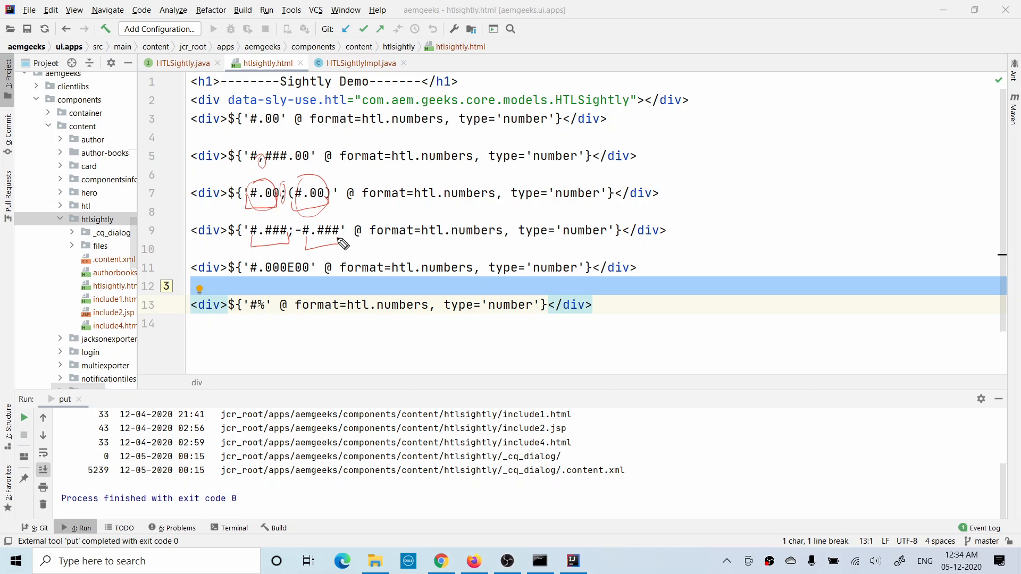
{"action": "mouse_move", "coordinate": [300, 261]}
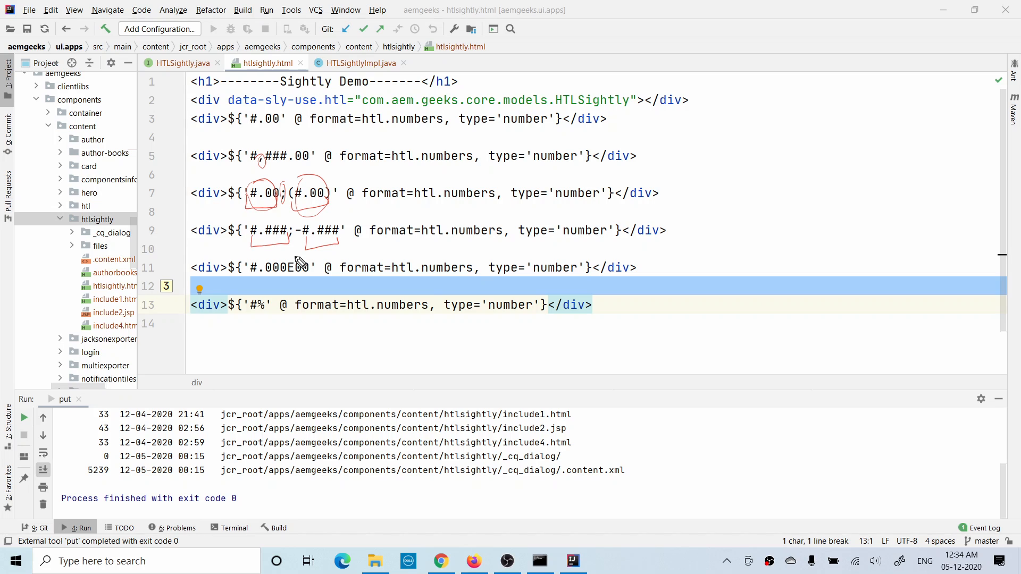
{"action": "mouse_move", "coordinate": [293, 264]}
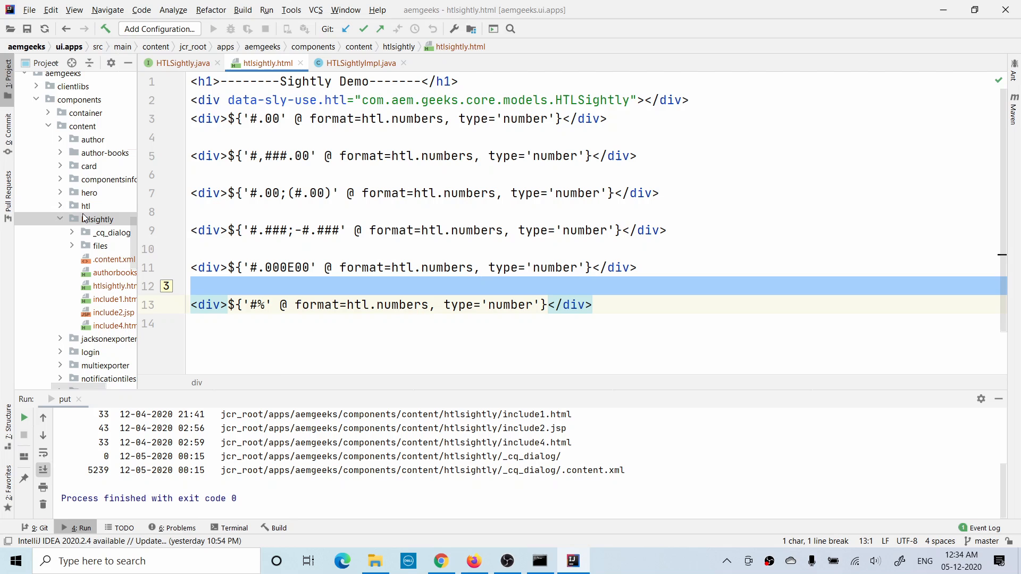
Upload the htlsightly component folder to the repository with repo > put
{"action": "right_click", "coordinate": [98, 218]}
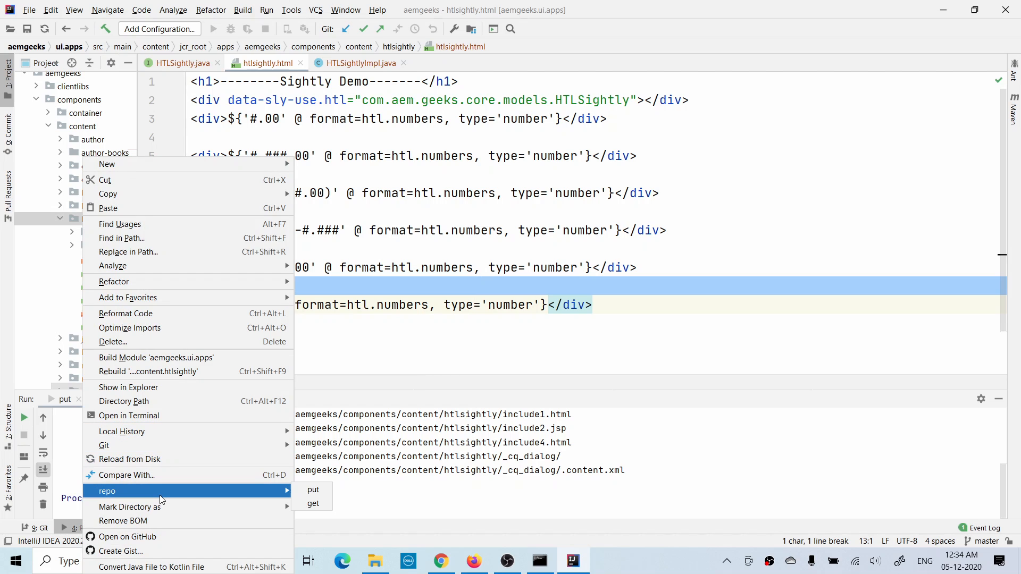
{"action": "left_click", "coordinate": [313, 490]}
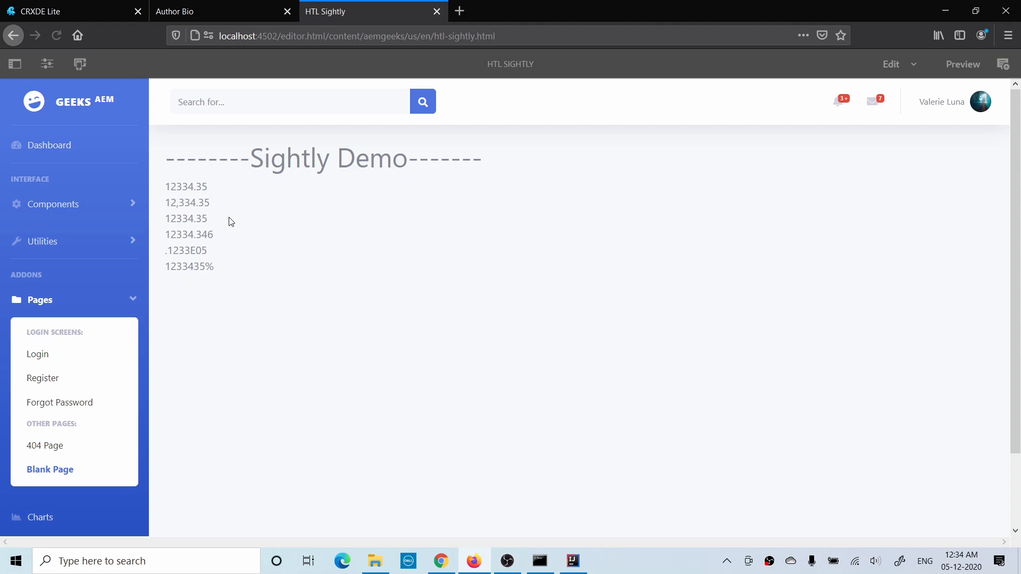
Set the Sightly Demo component's Number to 1234.67 and save the dialog
{"action": "left_click", "coordinate": [324, 159]}
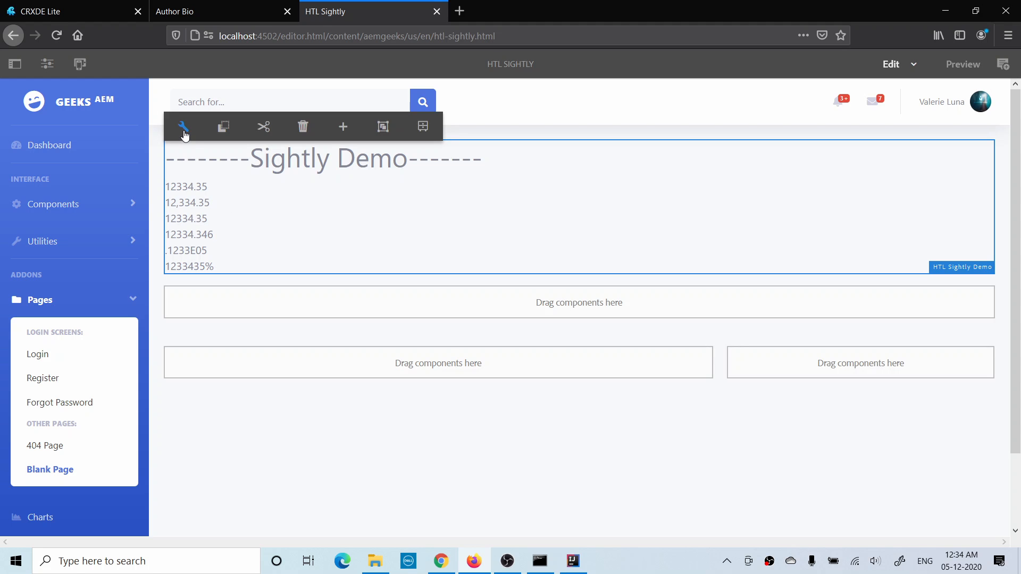
{"action": "left_click", "coordinate": [183, 127]}
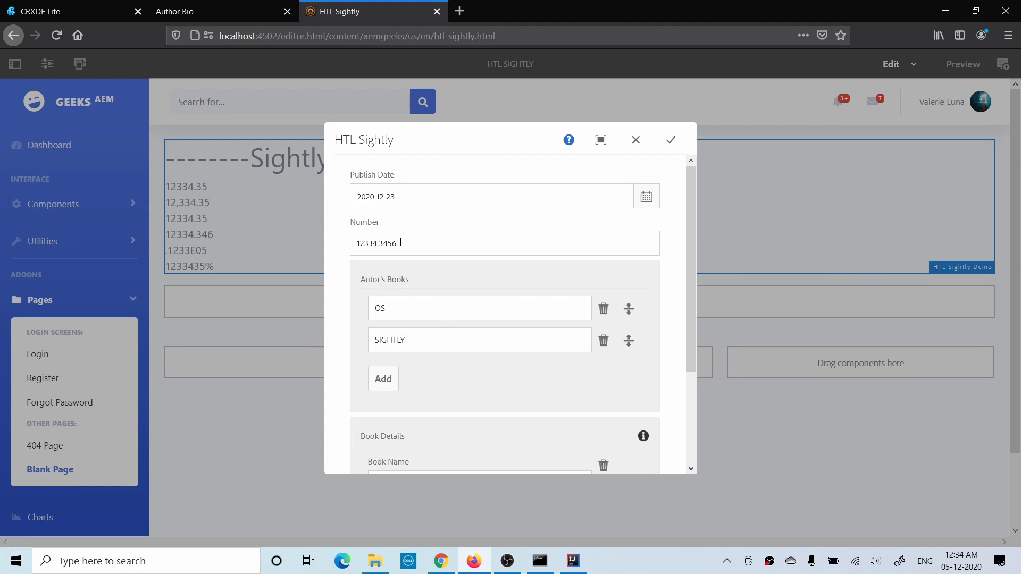
{"action": "type", "text": "12"}
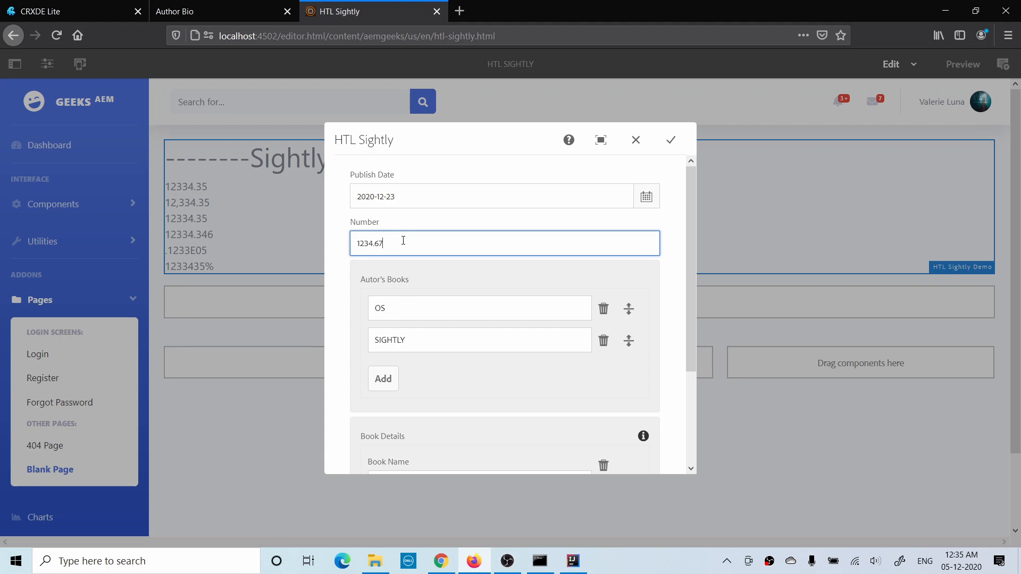
{"action": "mouse_move", "coordinate": [669, 118]}
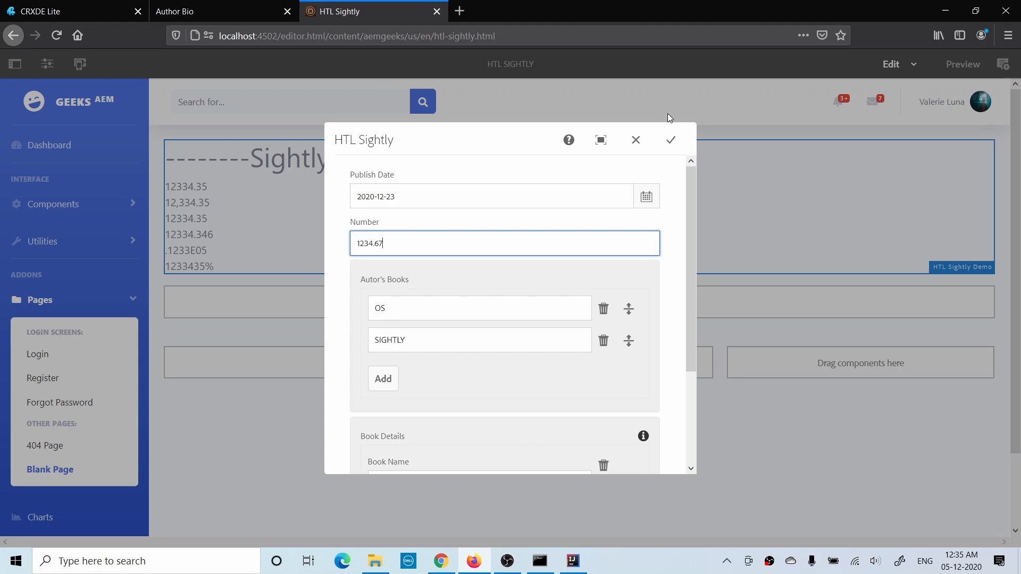
{"action": "left_click", "coordinate": [669, 139]}
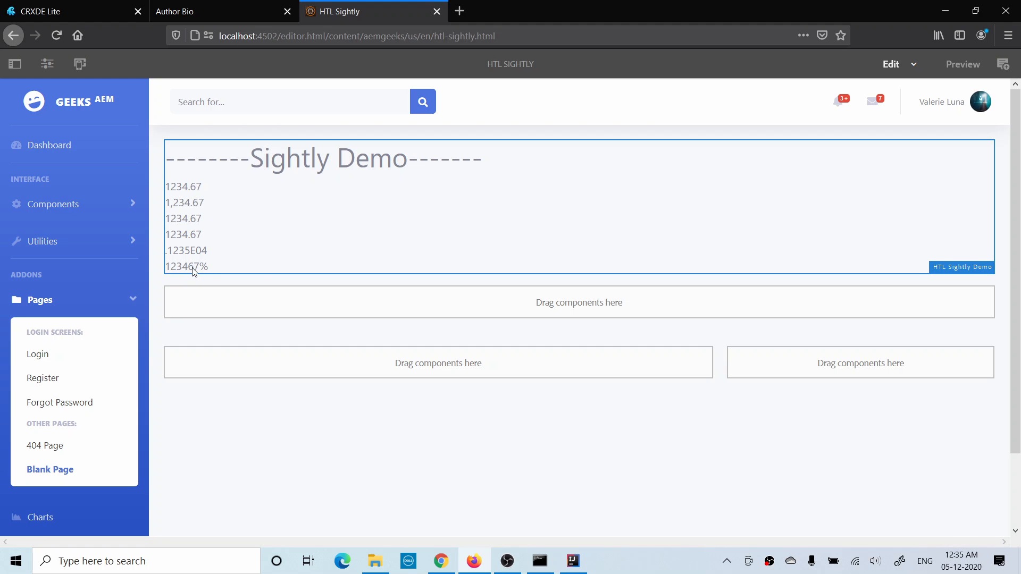
{"action": "mouse_move", "coordinate": [202, 275]}
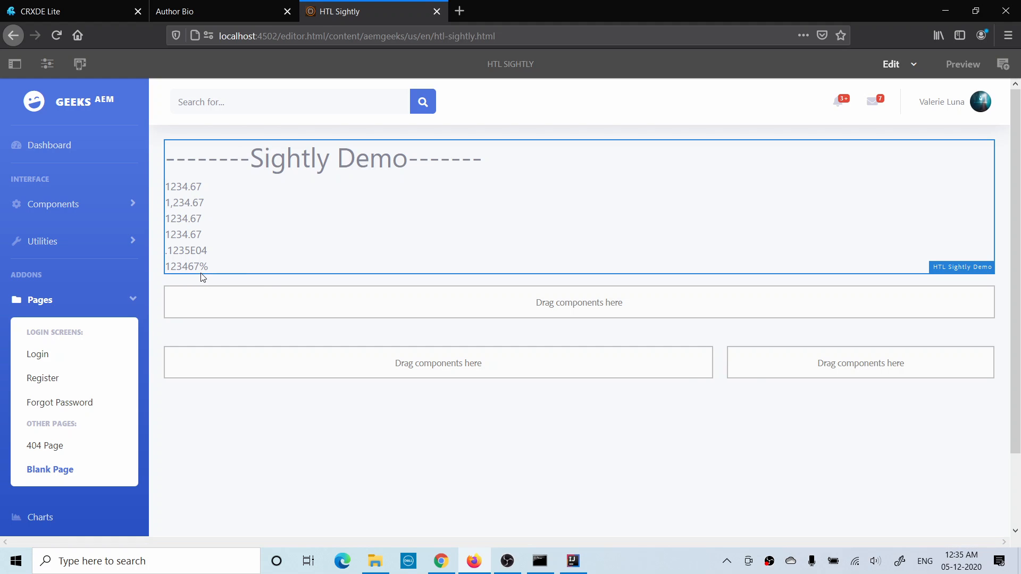